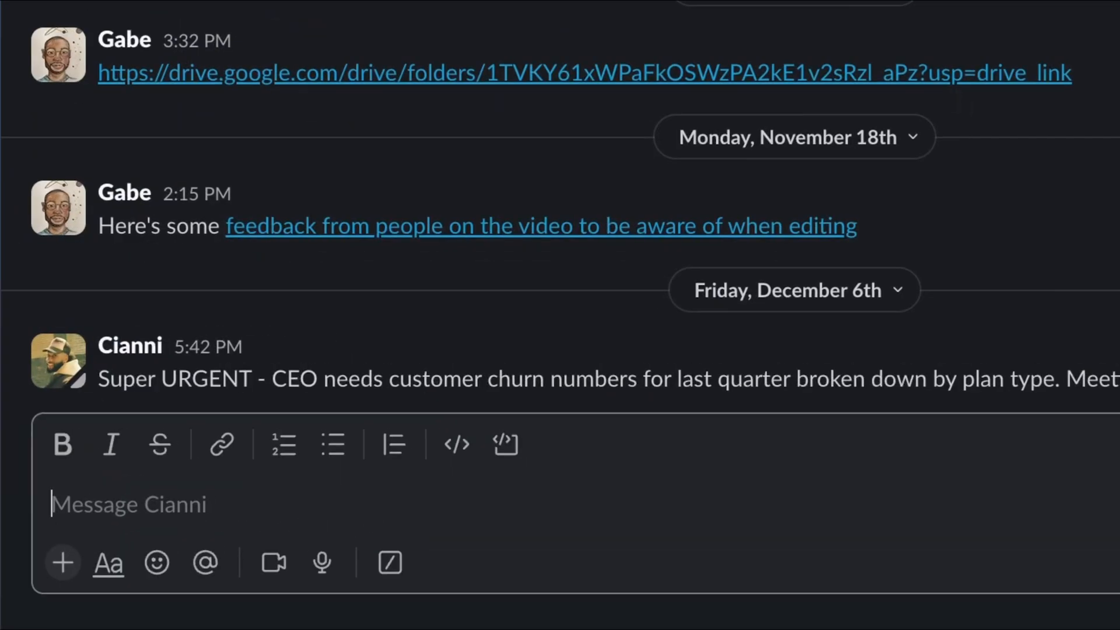
scroll("down", 3)
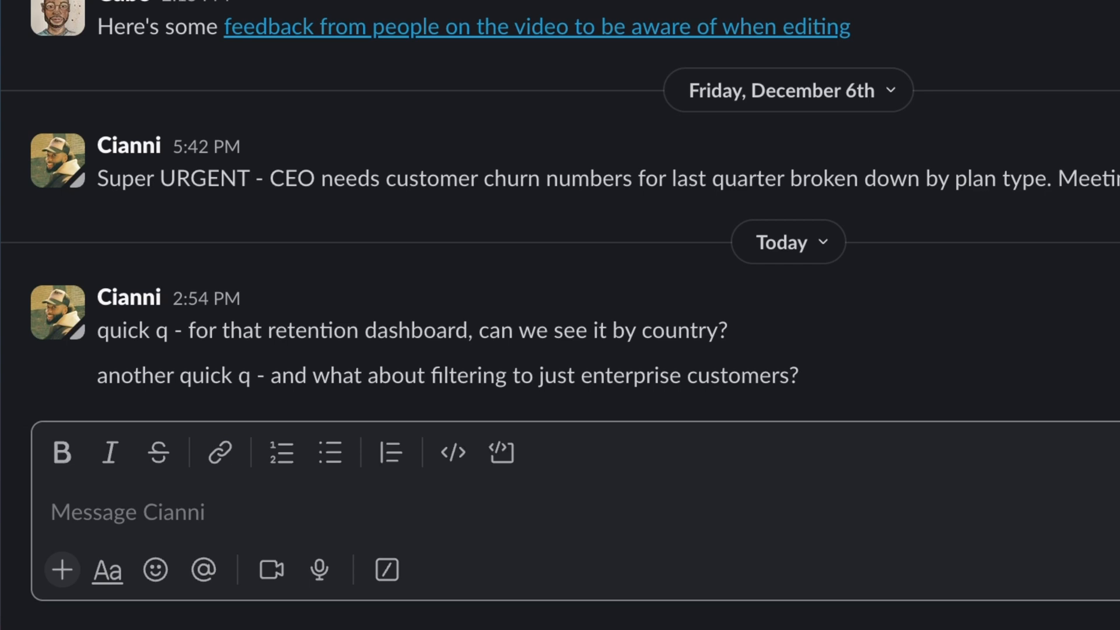